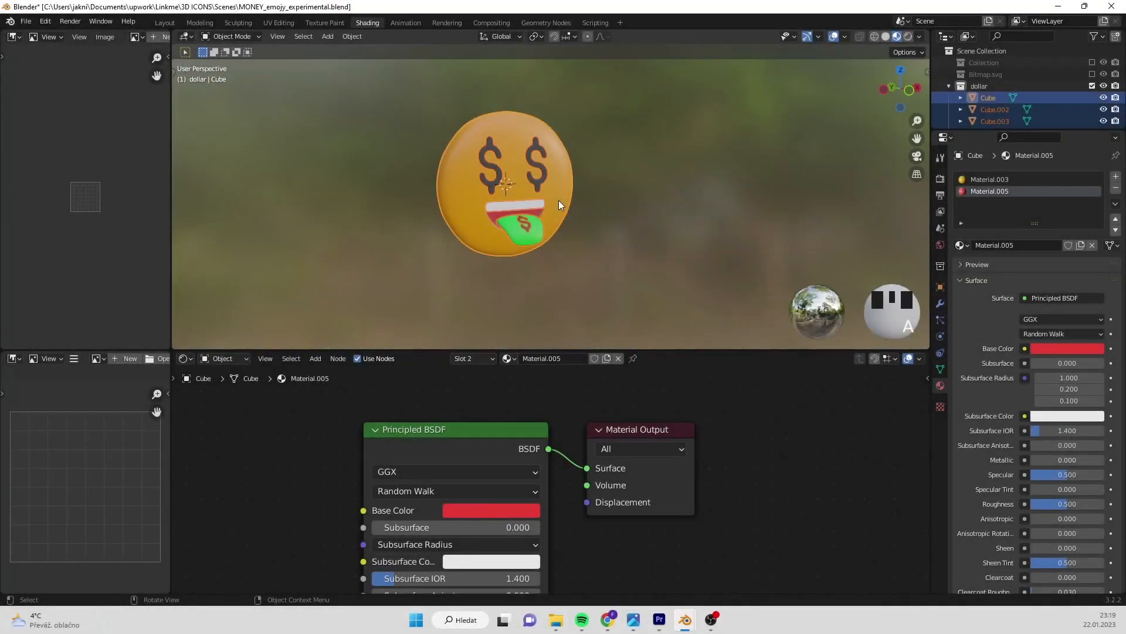
Unwrap the joined emoji mesh with Smart UV Project at 0.01 island margin and return to Object Mode
scroll("up", 3)
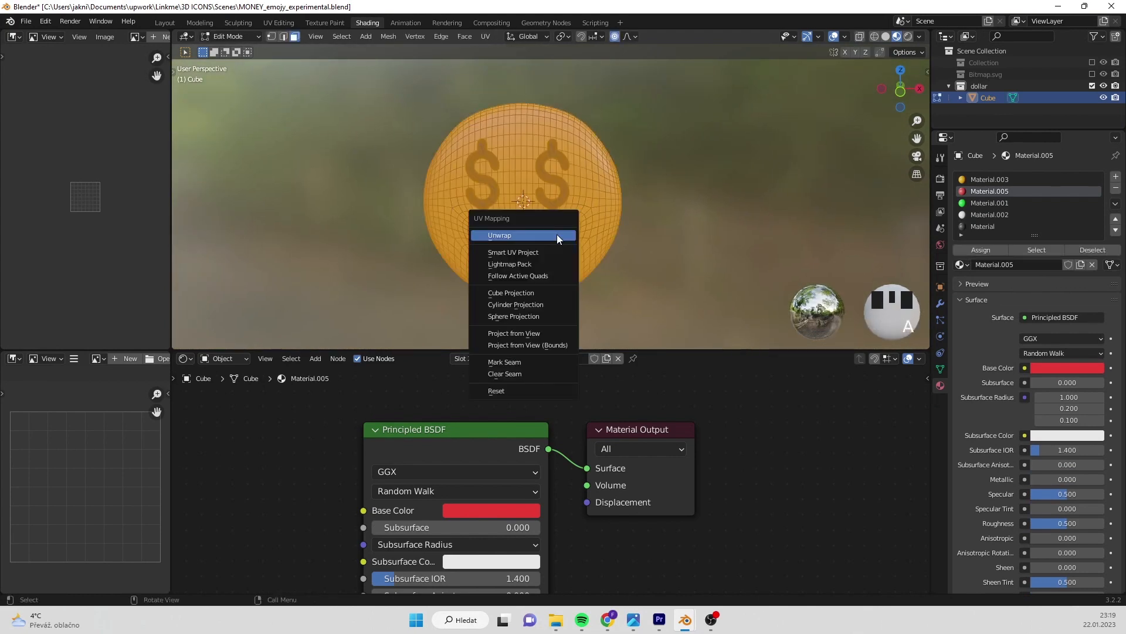
left_click(512, 251)
type("0.01")
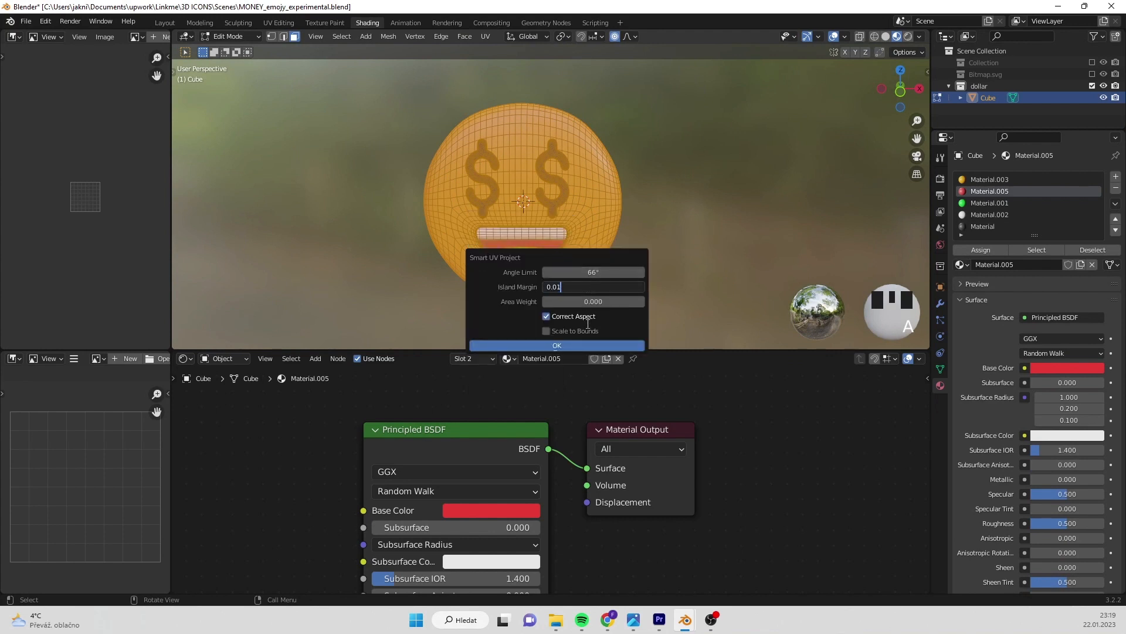
left_click(556, 345)
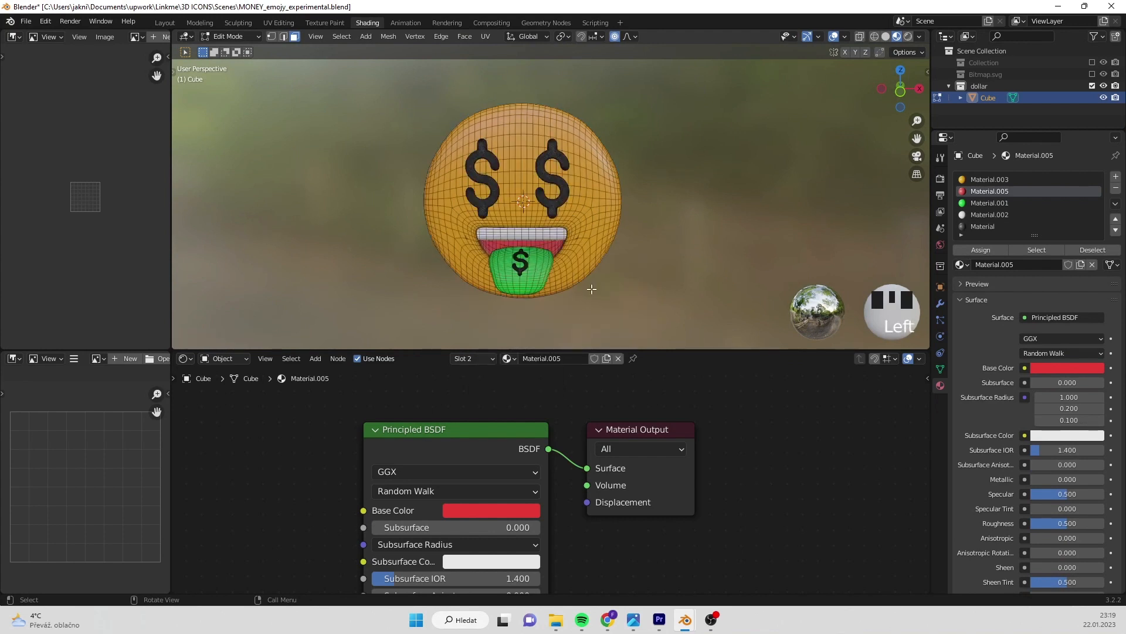
key("Tab")
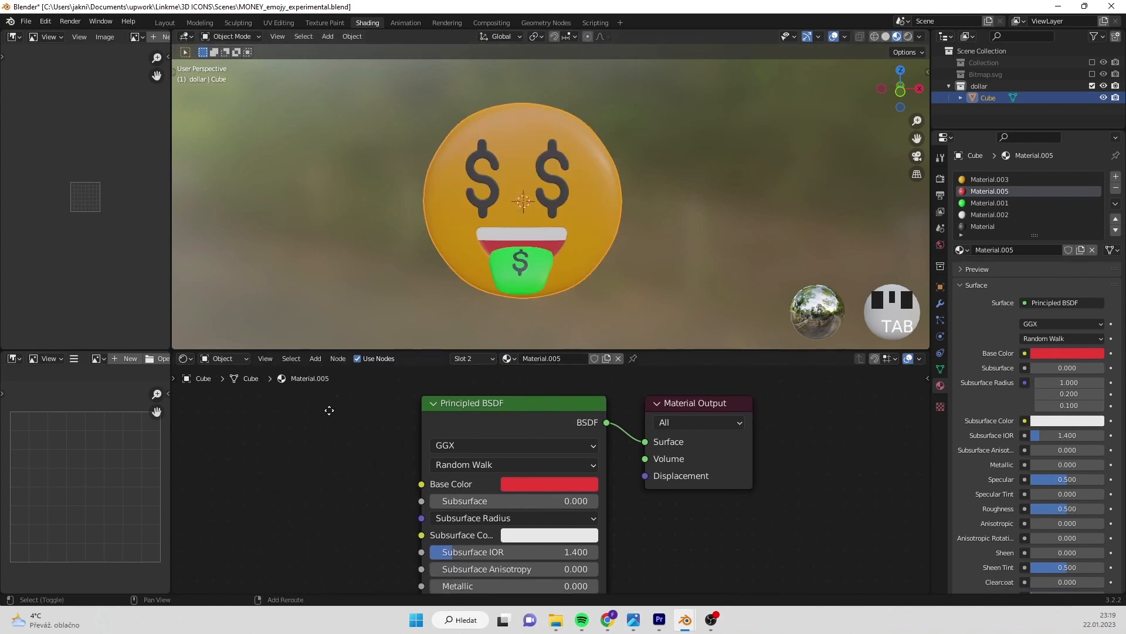
Add an Image Texture node with a new blank 1024×1024 image named emojy
left_click(314, 359)
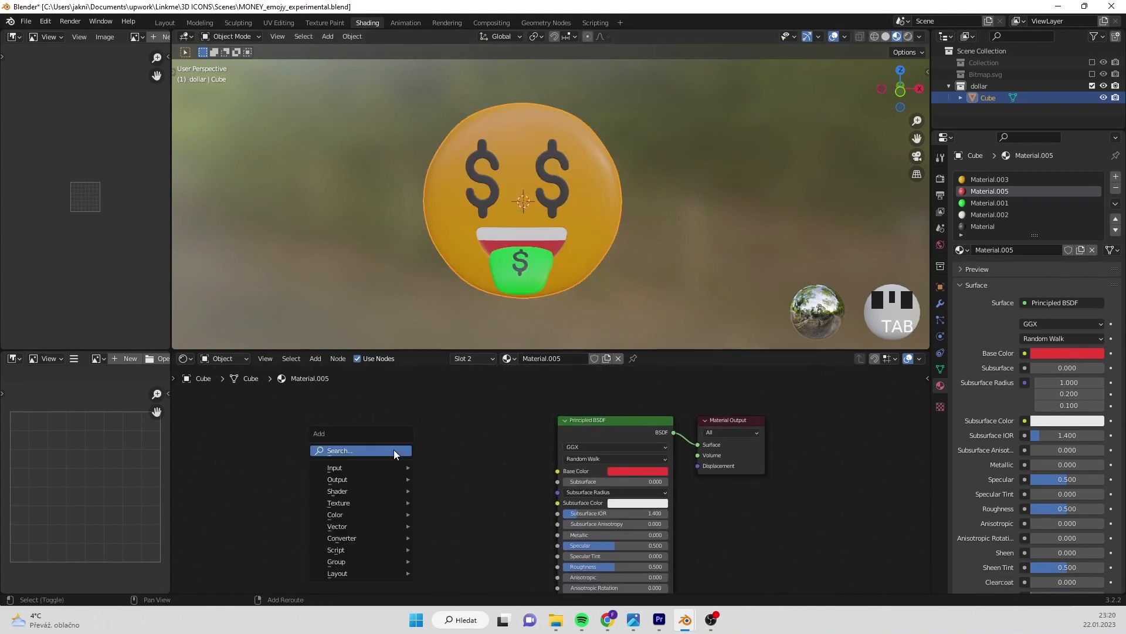
type("im")
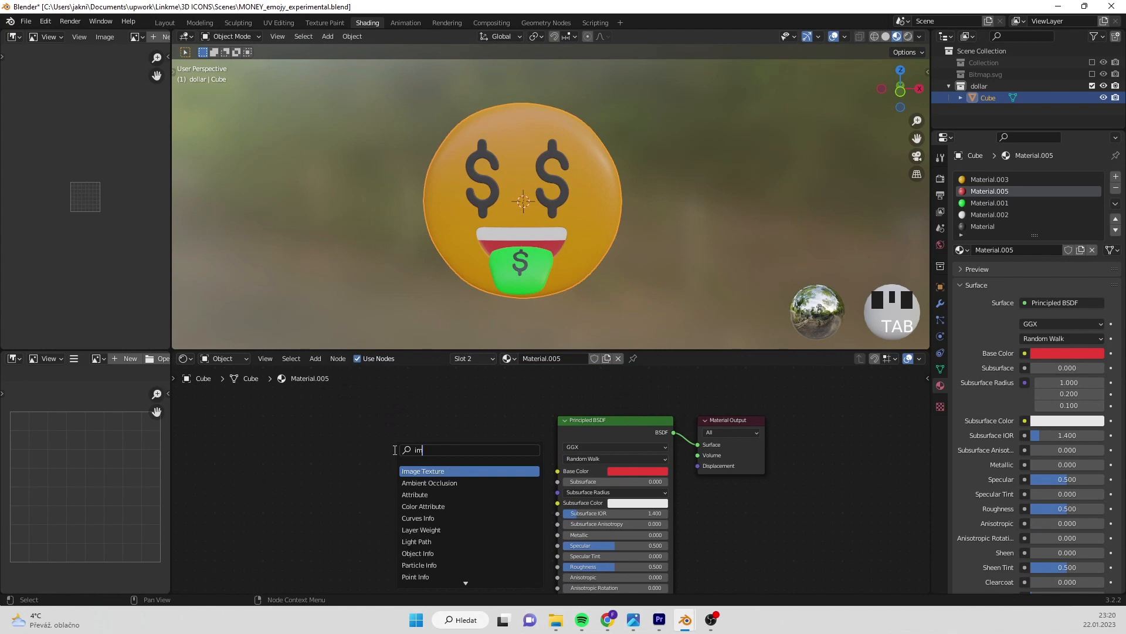
left_click(422, 471)
type("emojy")
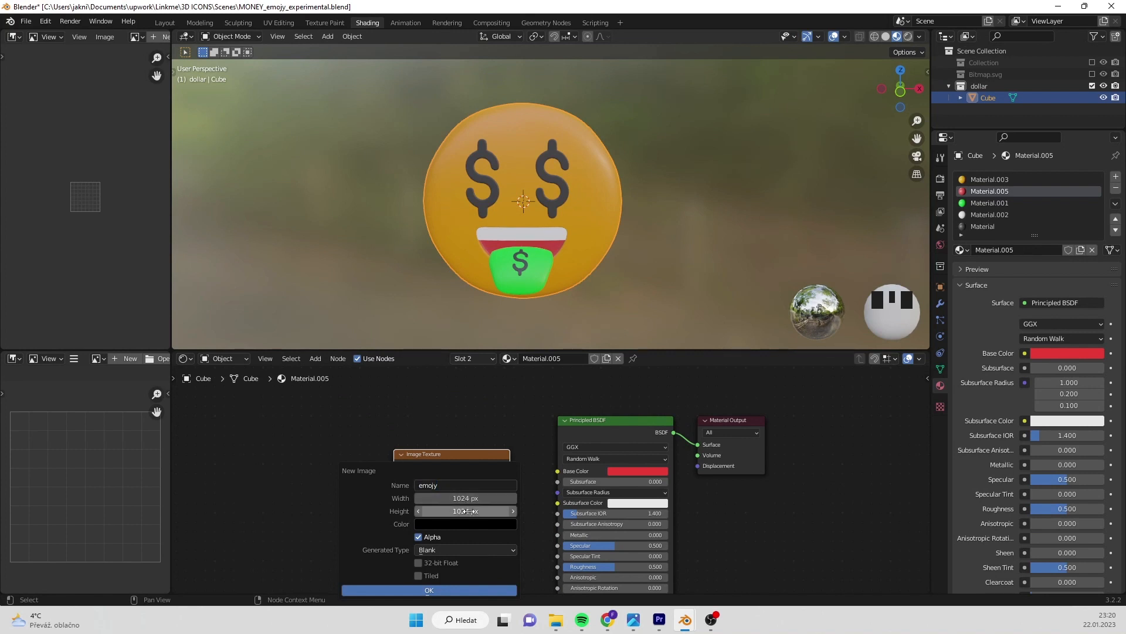
left_click(429, 590)
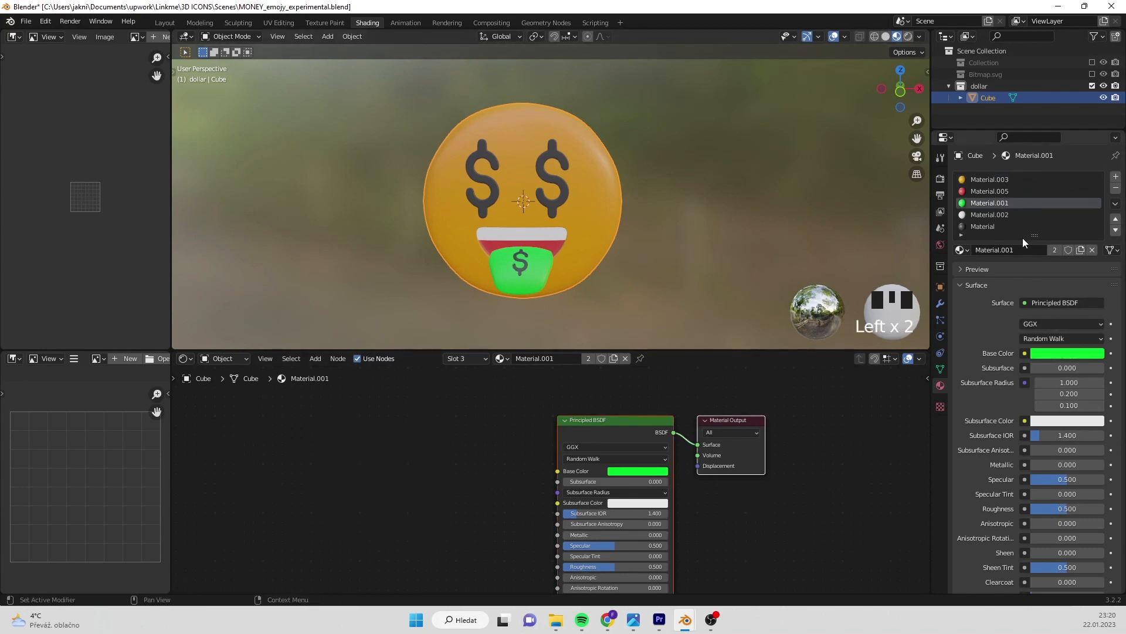
Paste the emojy image node into the emoji's other materials
key("ctrl+v")
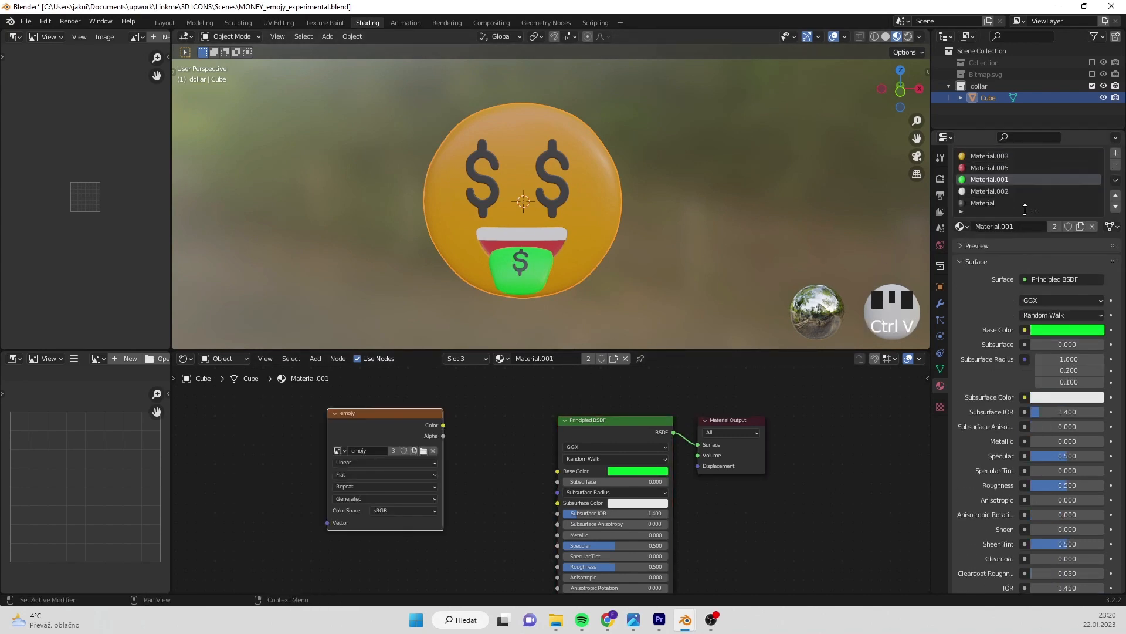
left_click(990, 213)
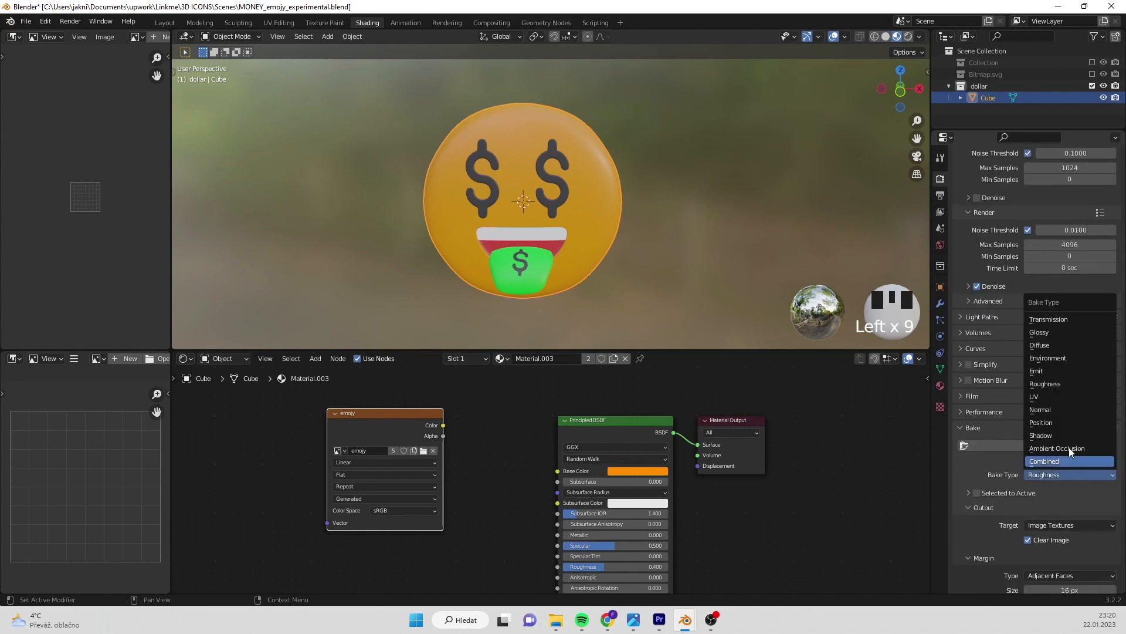
Bake Diffuse colour only into the emojy image and show the result in the Image Editor
left_click(1039, 345)
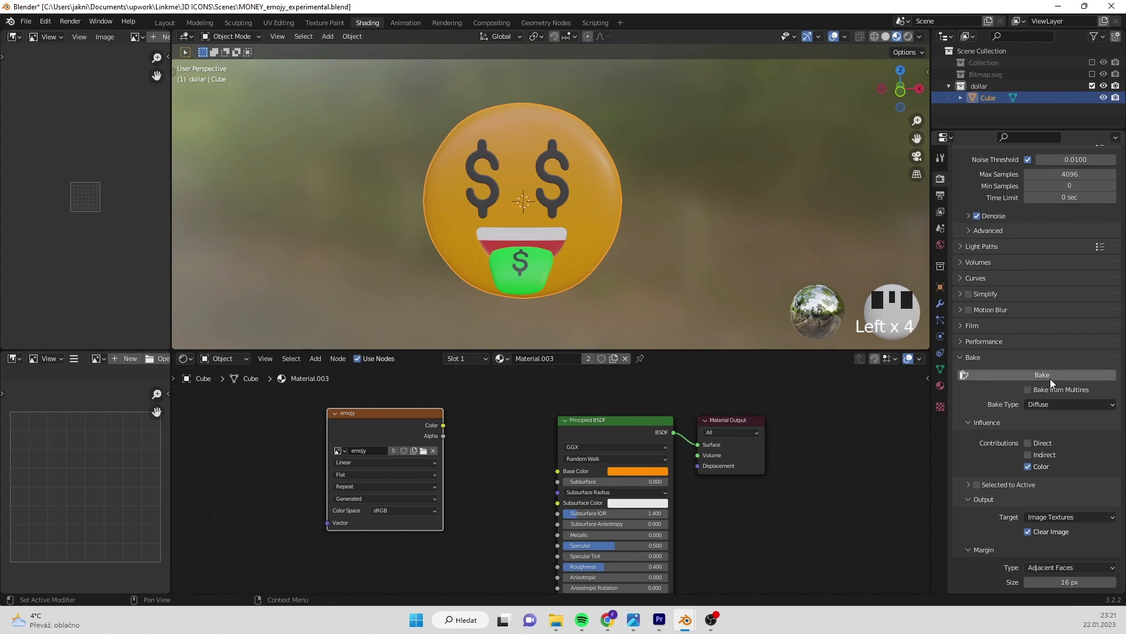
left_click(1041, 374)
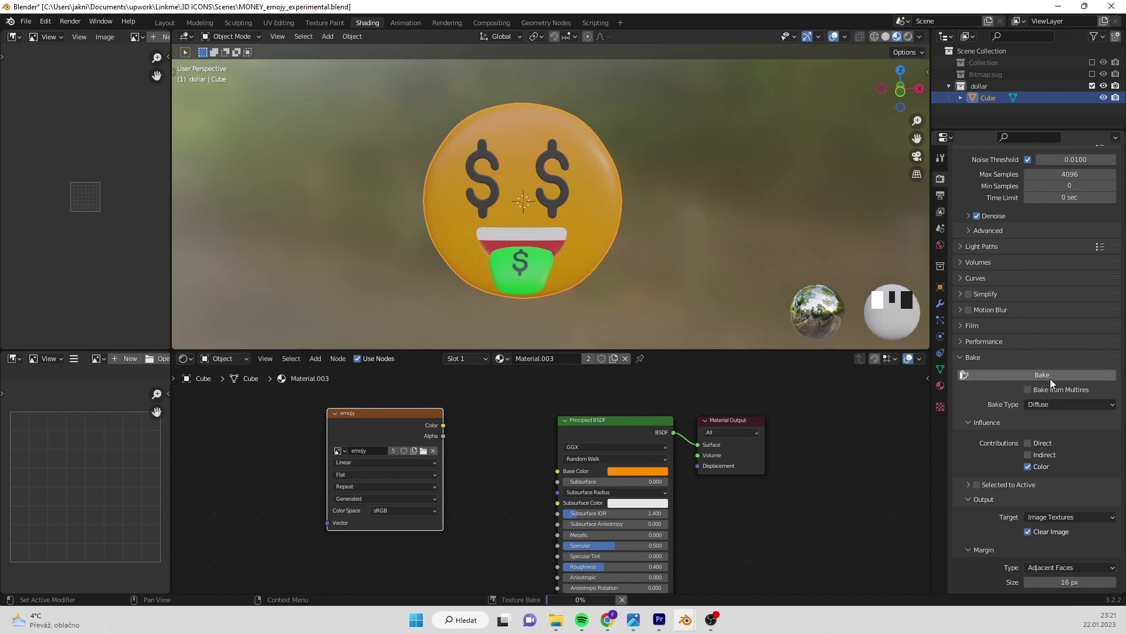
left_click(1041, 374)
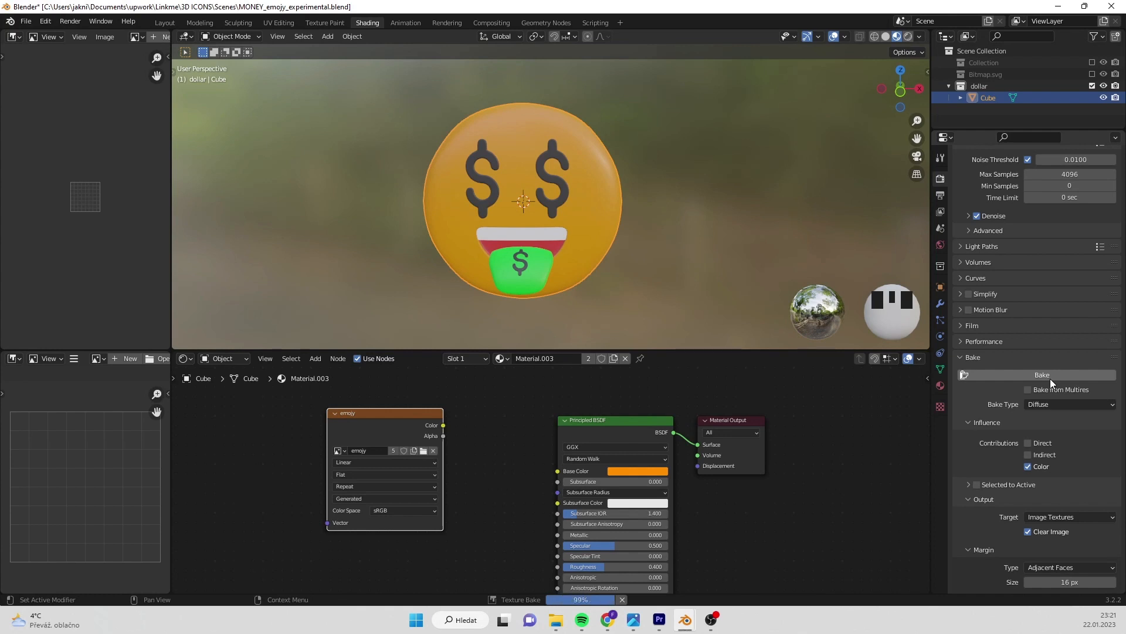
left_click(1040, 375)
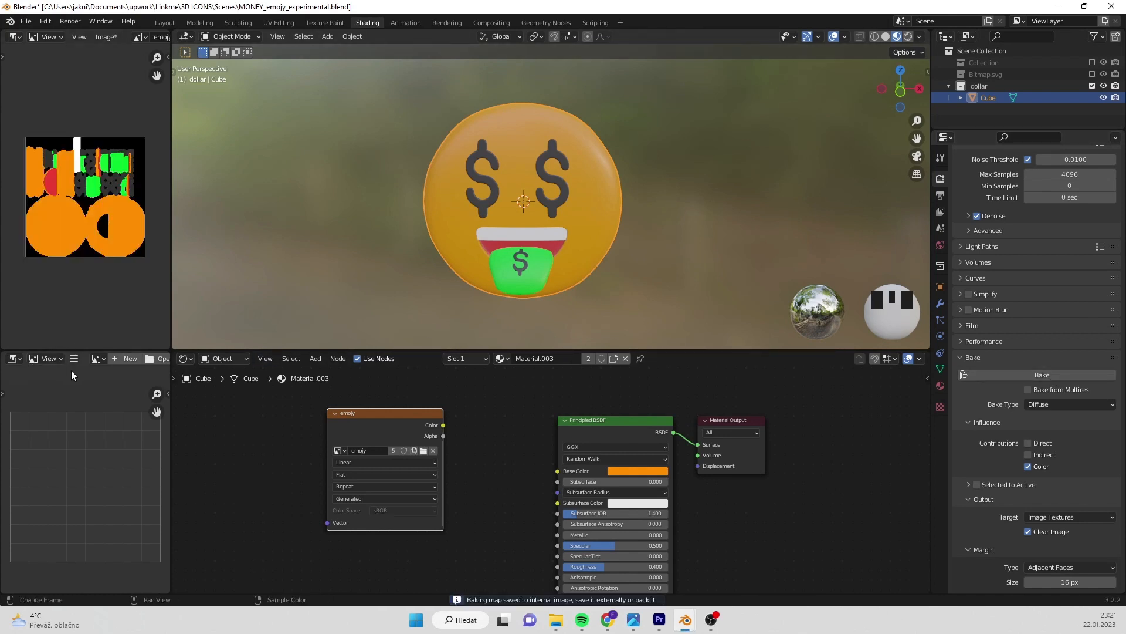
Save the baked colour texture as emojy_col.png in the Scenes folder
left_click(106, 37)
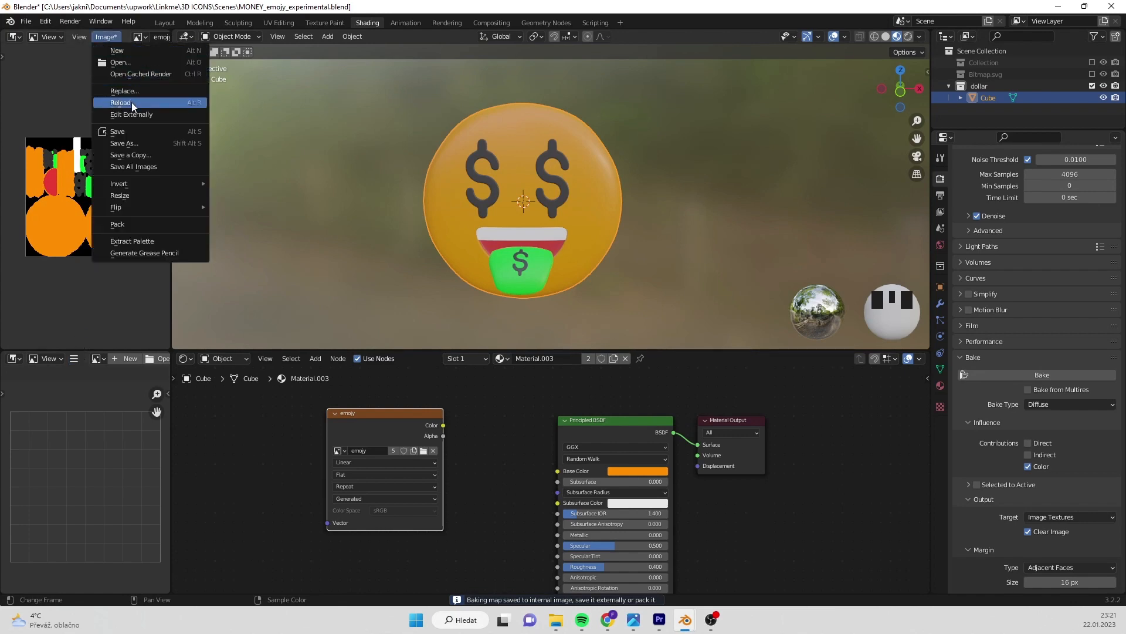
left_click(123, 143)
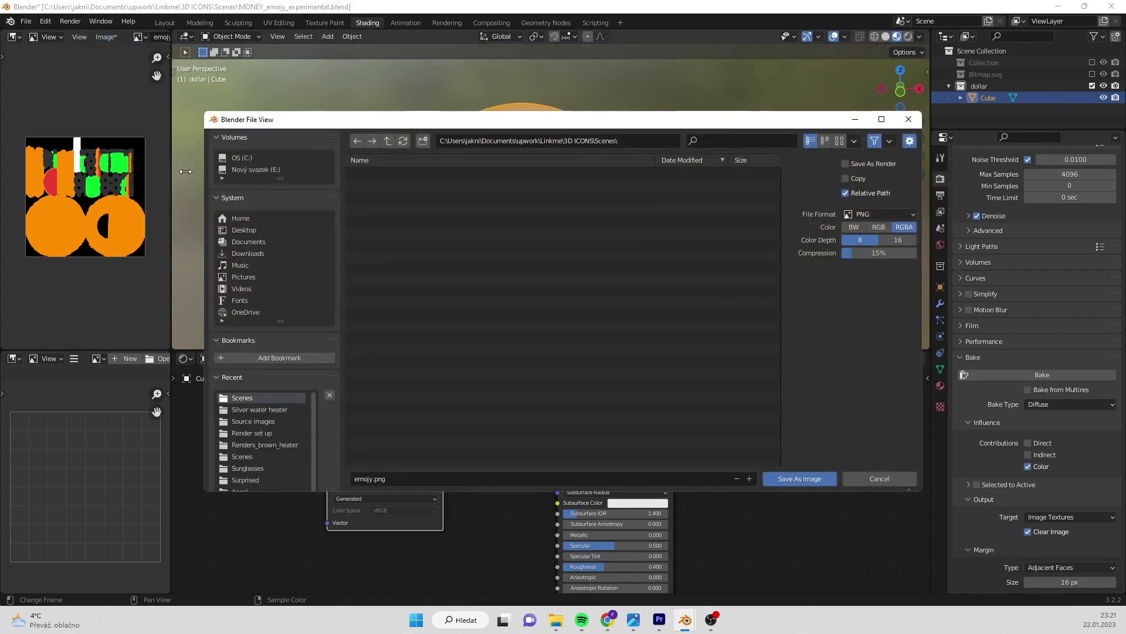
type("_col")
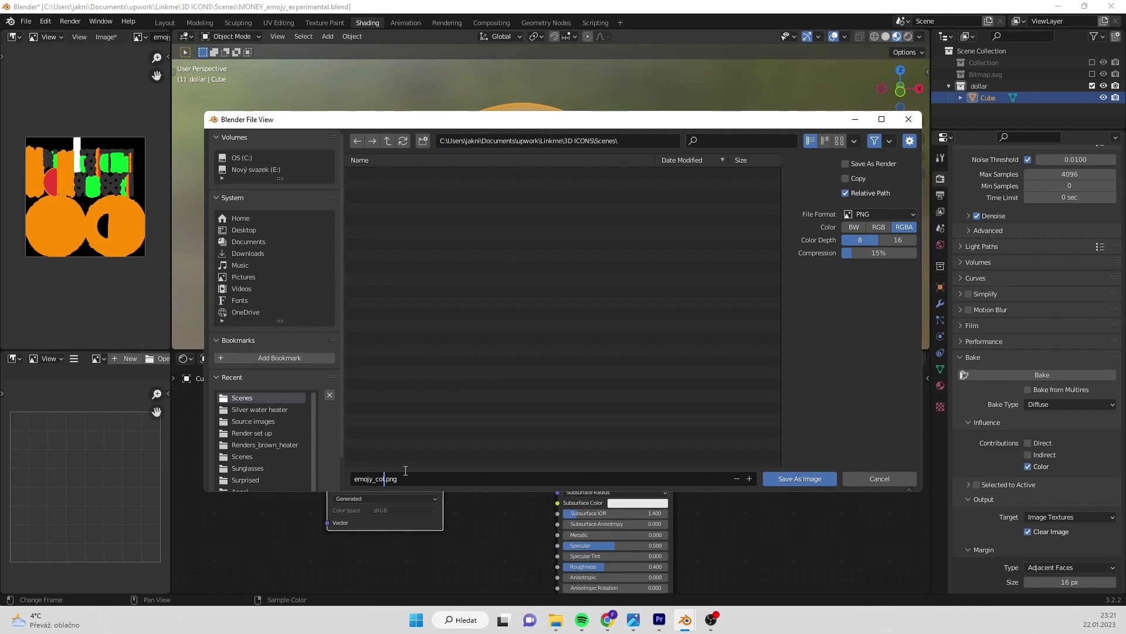
left_click(877, 478)
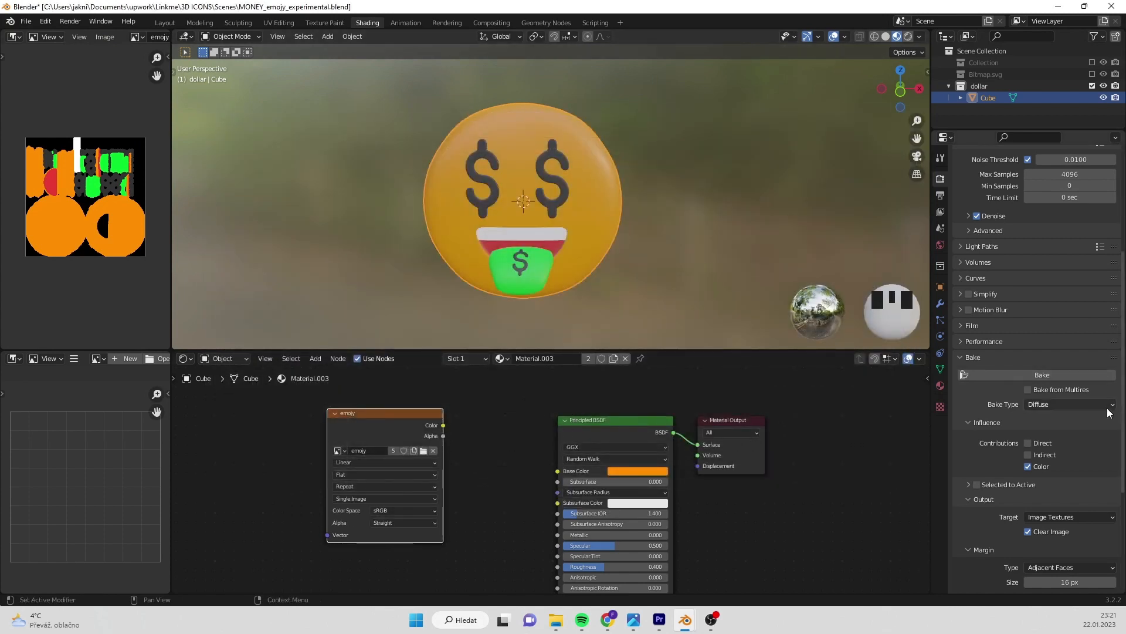
Bake the face's Roughness into the emojy image
left_click(1070, 403)
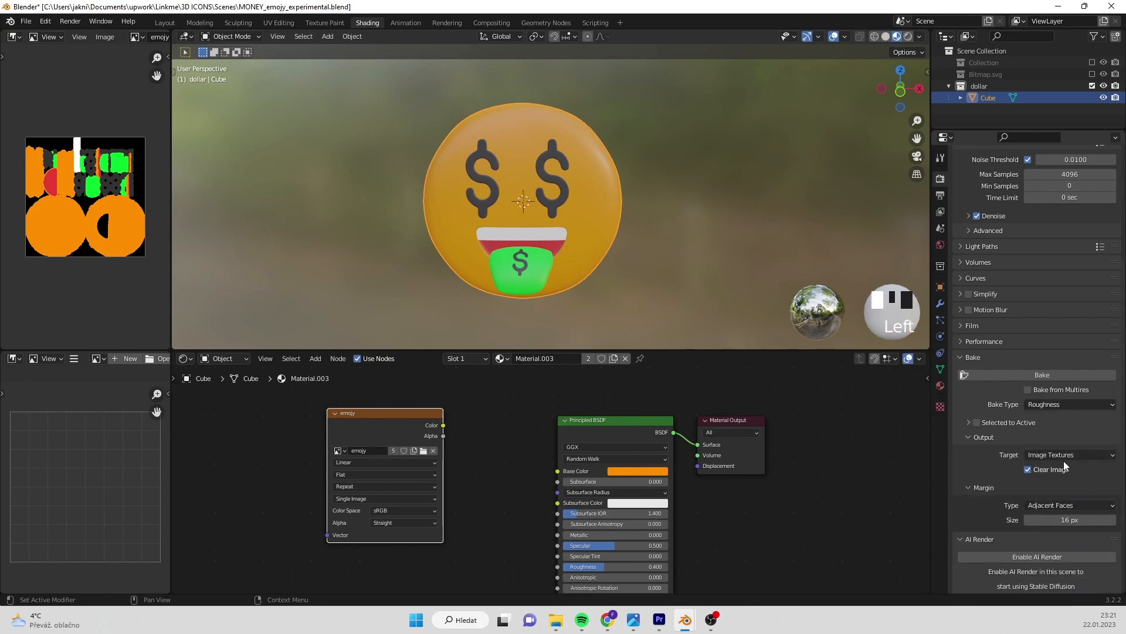
left_click(1041, 375)
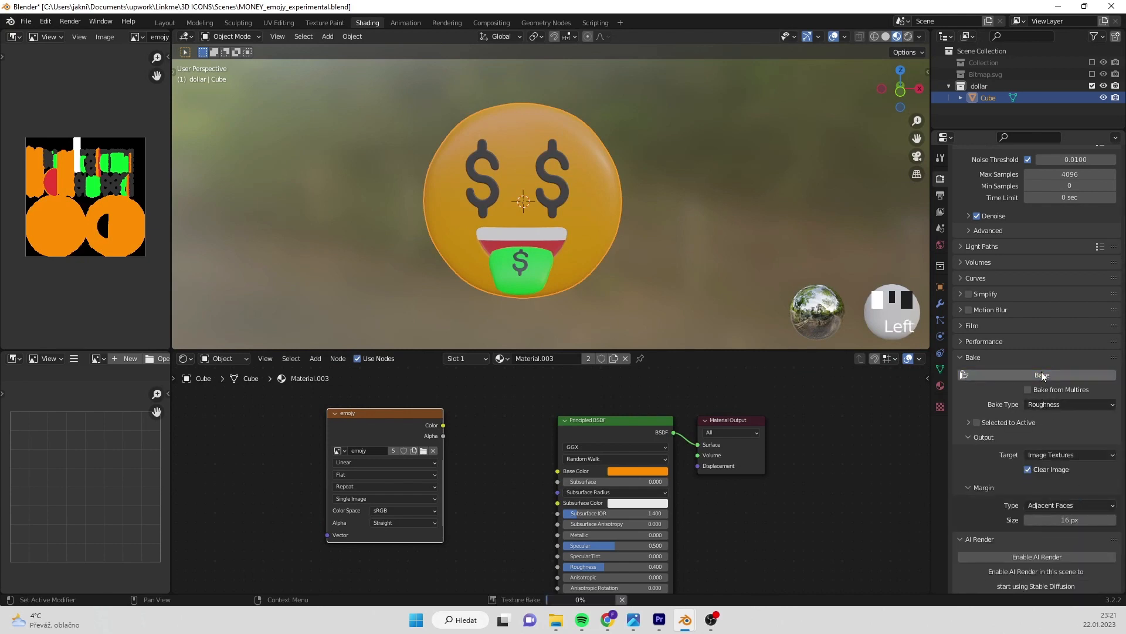
left_click(1041, 374)
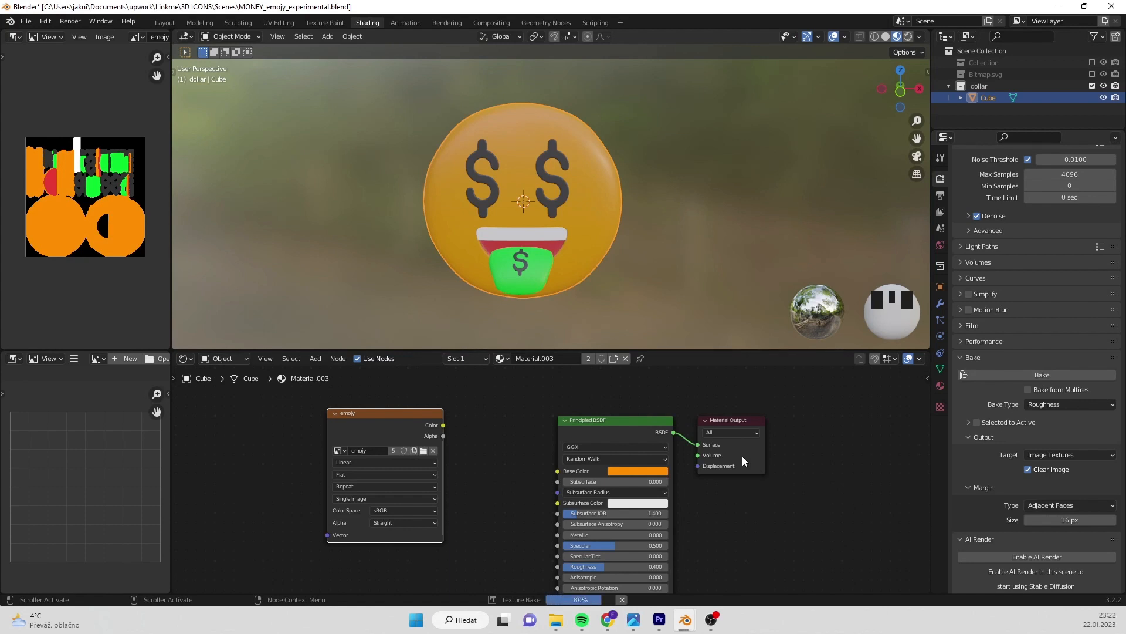
left_click(1042, 375)
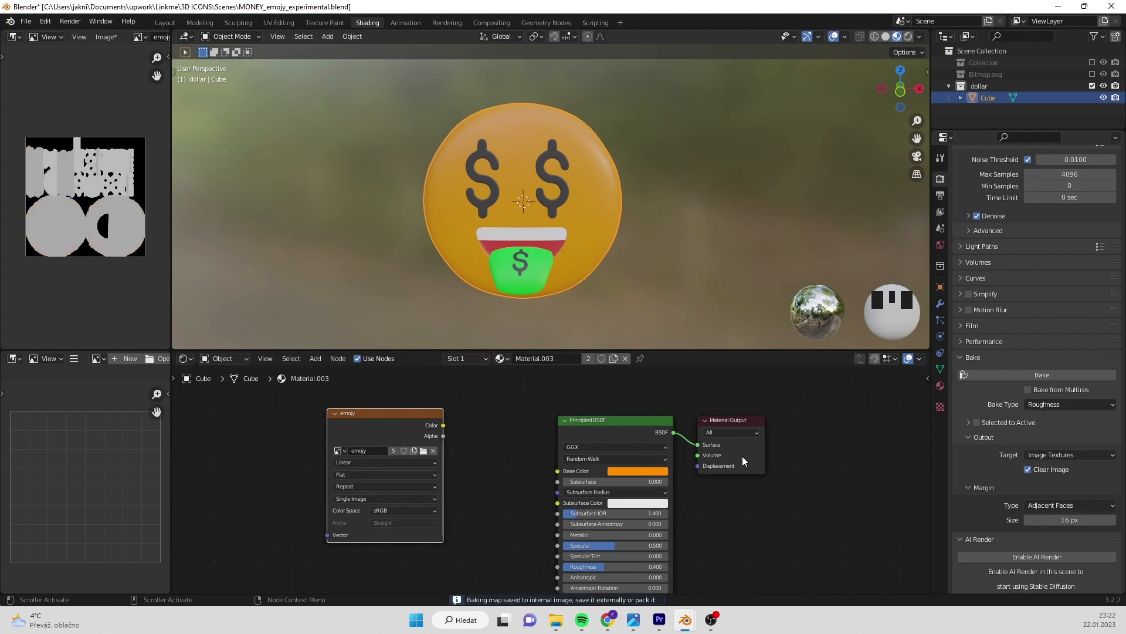
Save the roughness bake as emojy_rough.png next to emojy_col.png
left_click(104, 36)
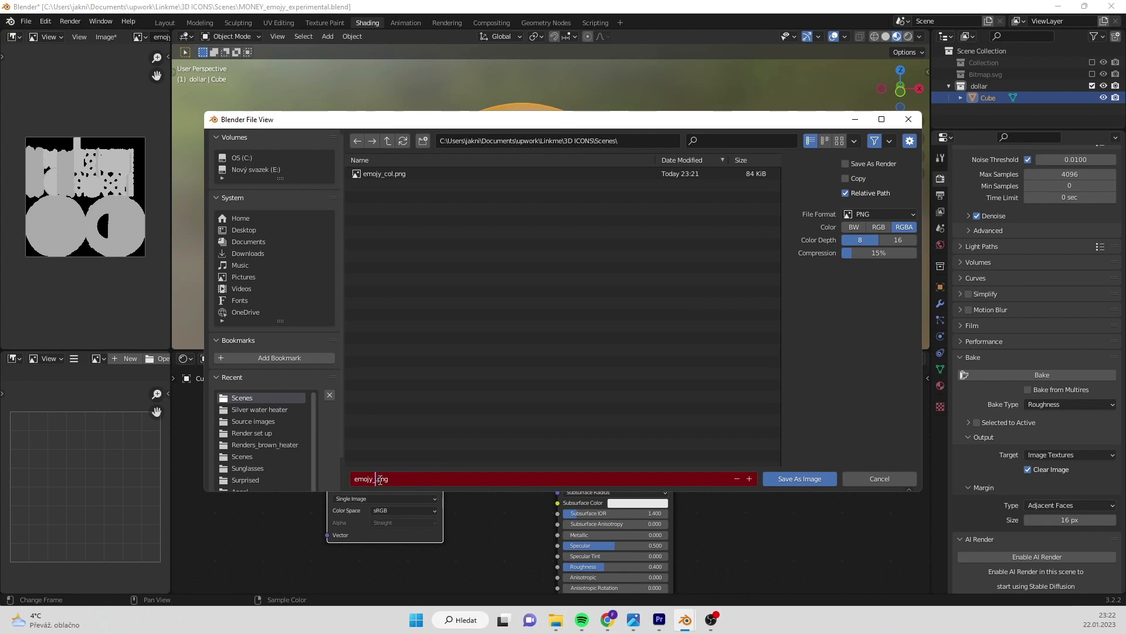
type("rough")
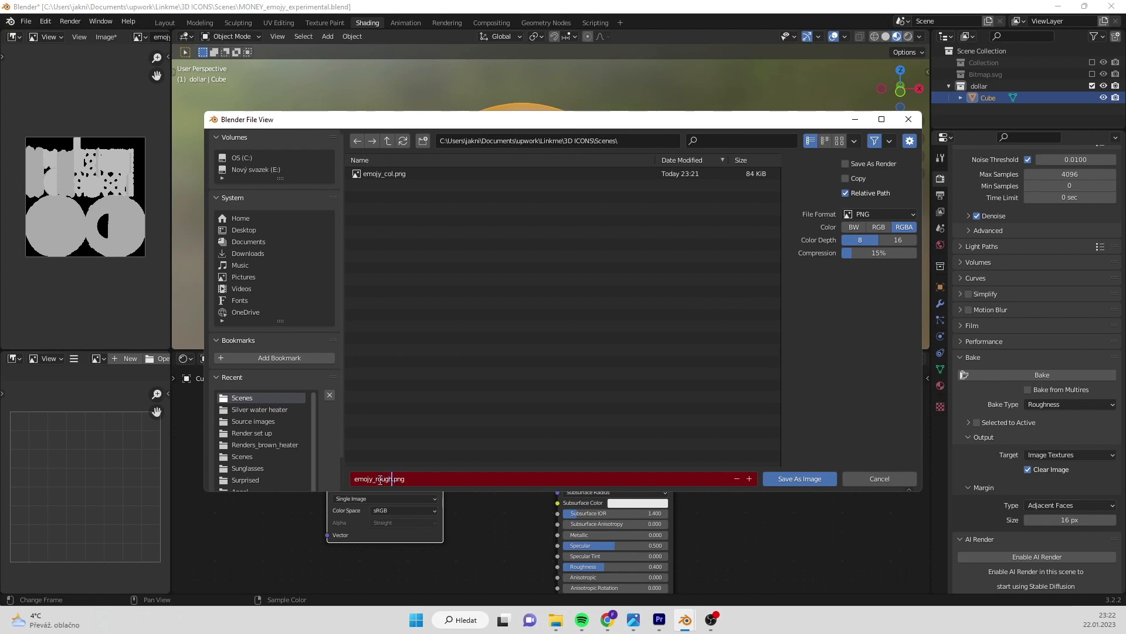
left_click(798, 478)
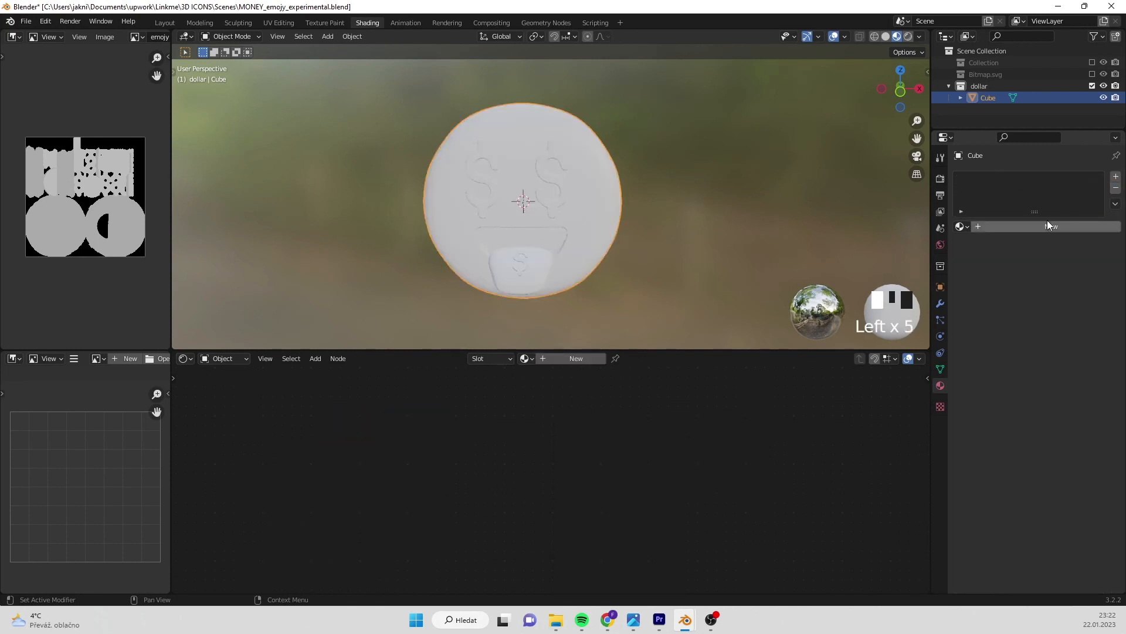
Create a fresh material using emojy_col.png for Base Color and the emojy image for Roughness
left_click(575, 358)
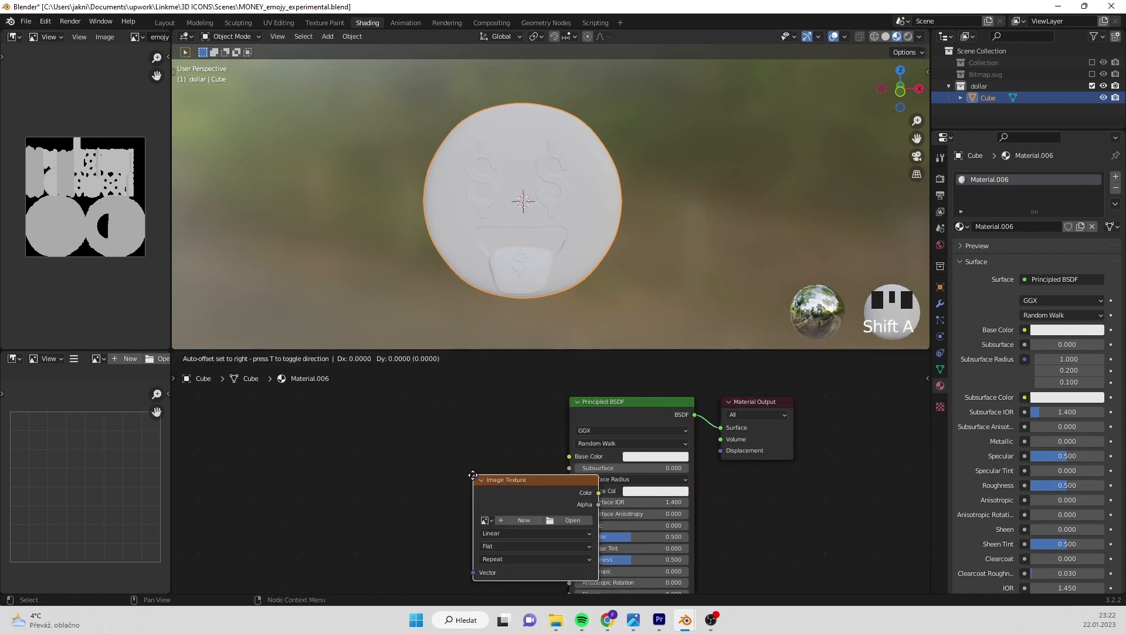
left_click(524, 519)
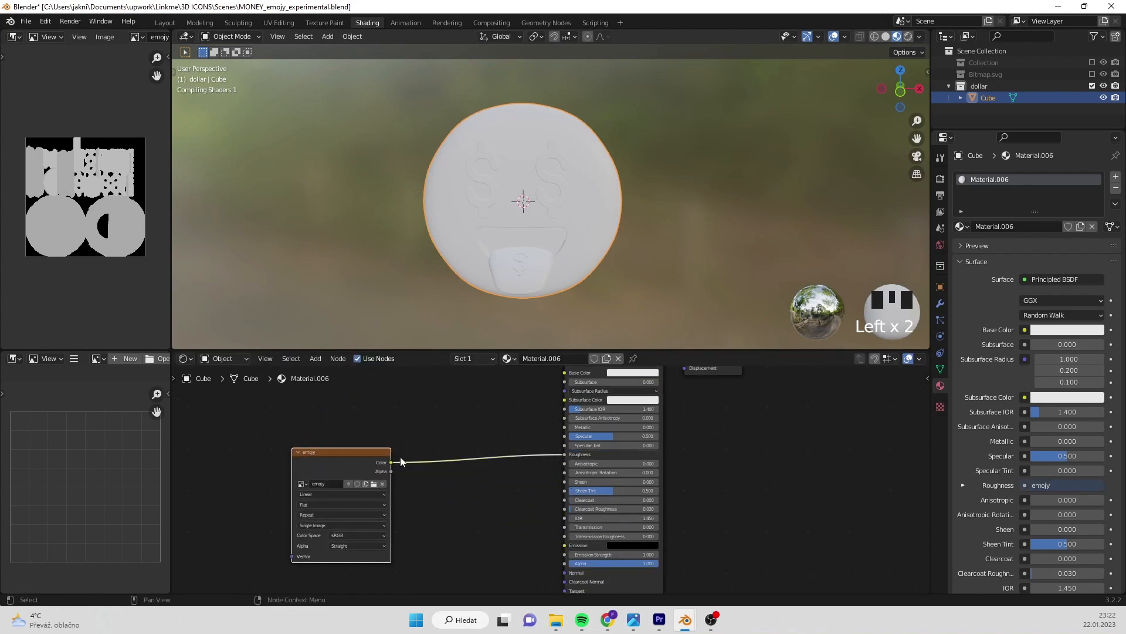
key("ctrl+v")
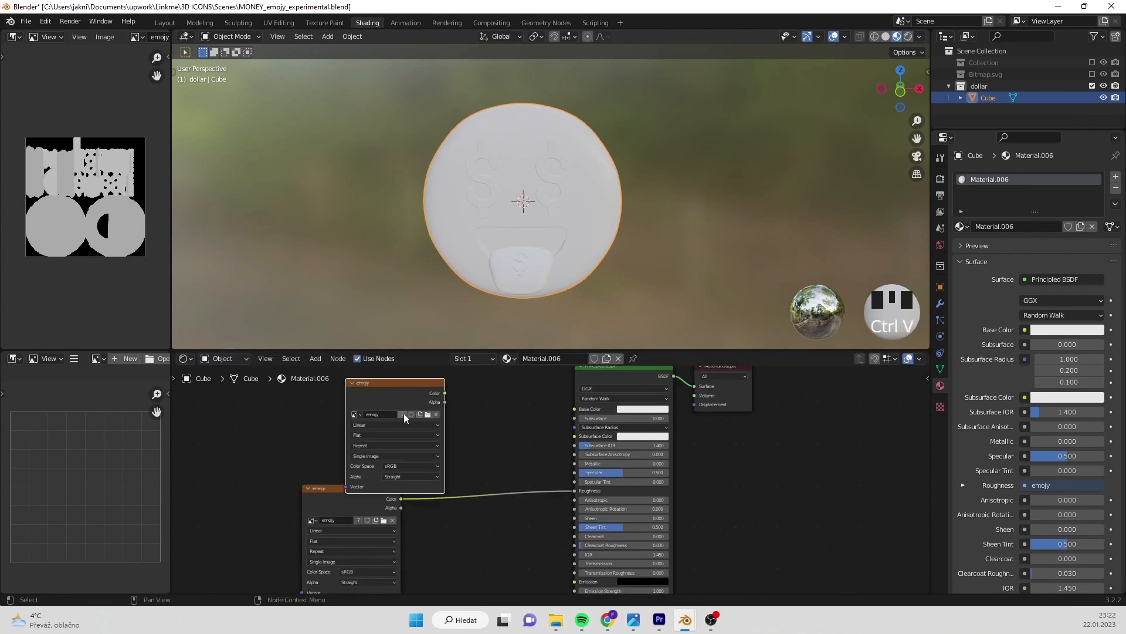
left_click(427, 414)
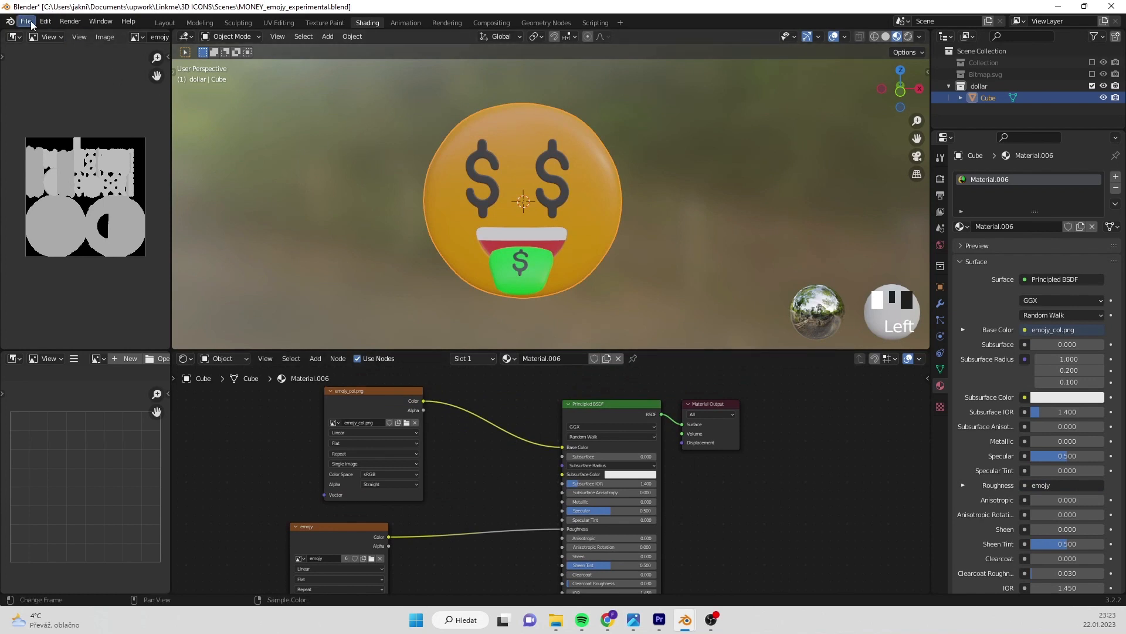
Pack both baked texture images into the blend file via External Data > Pack Resources
left_click(24, 22)
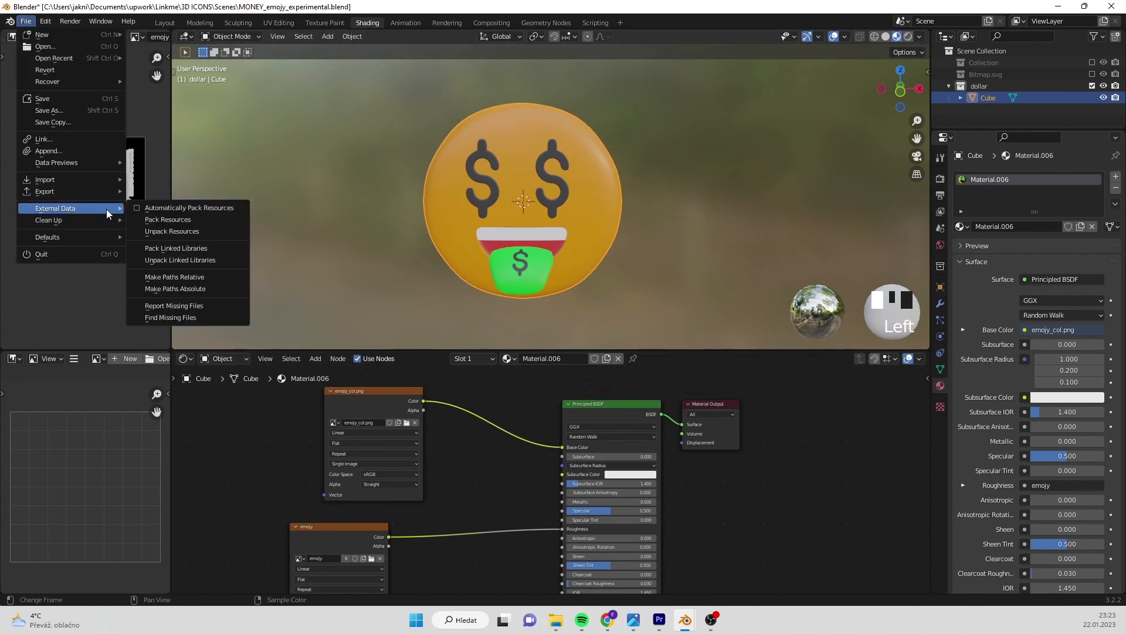
left_click(168, 219)
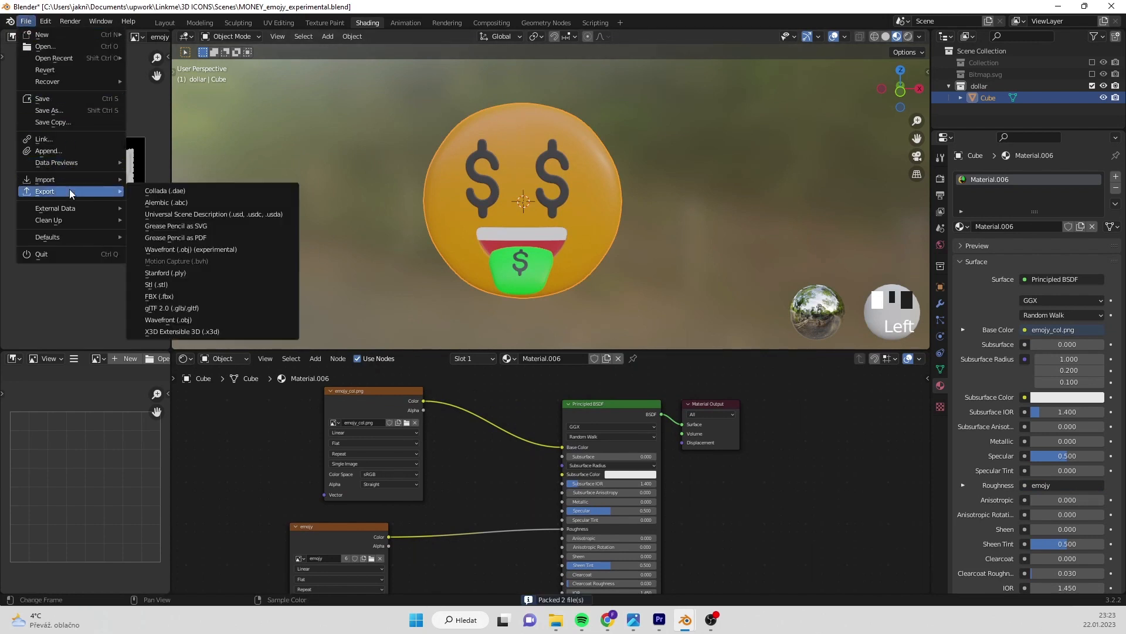
mouse_move(167, 319)
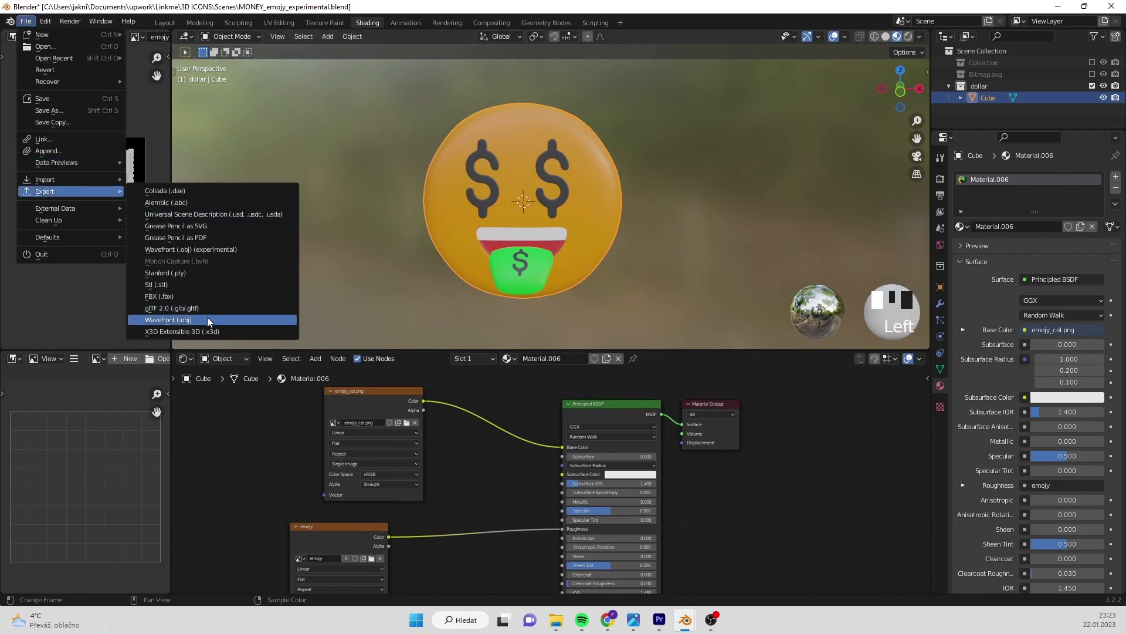
Export the selected face as MONEY_emojy_experimental.obj with Selection Only and Material Groups
left_click(167, 319)
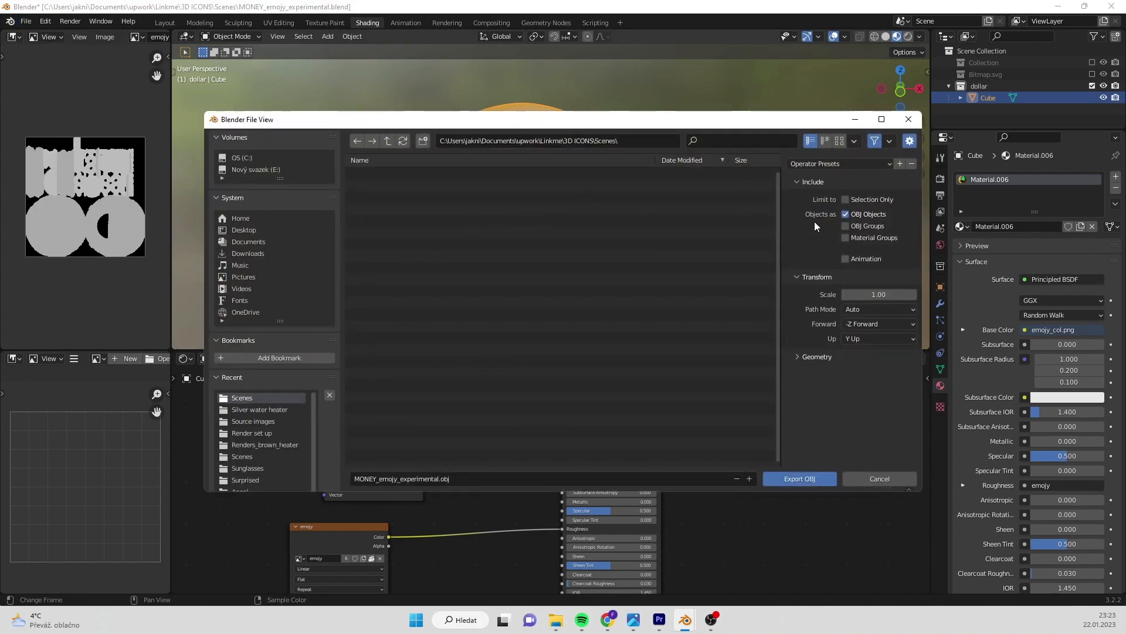
left_click(846, 238)
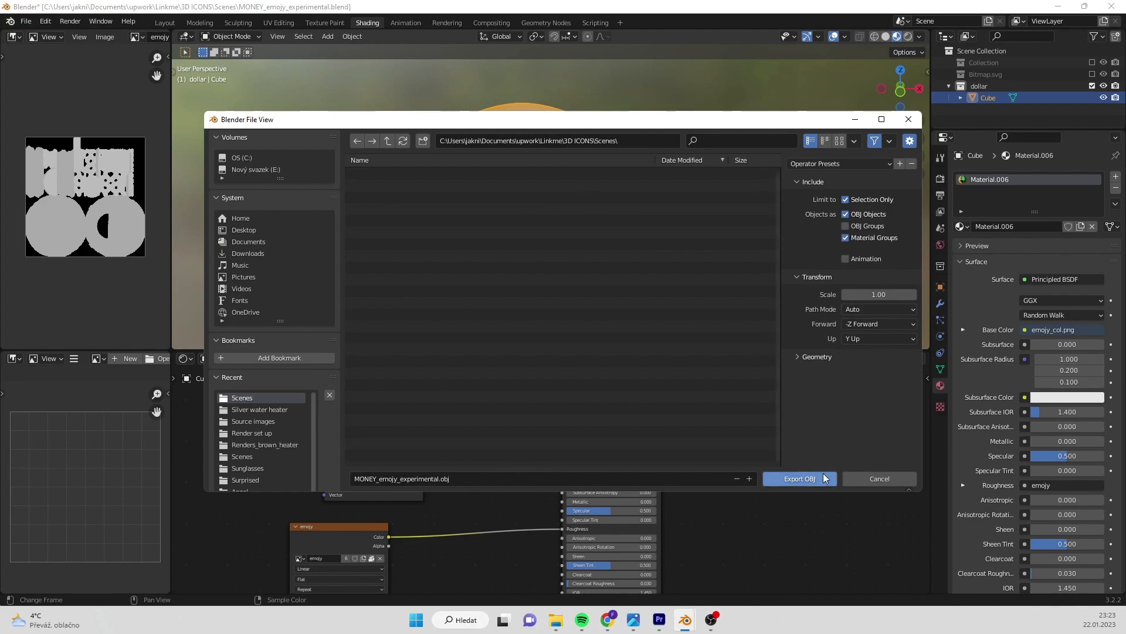
left_click(798, 479)
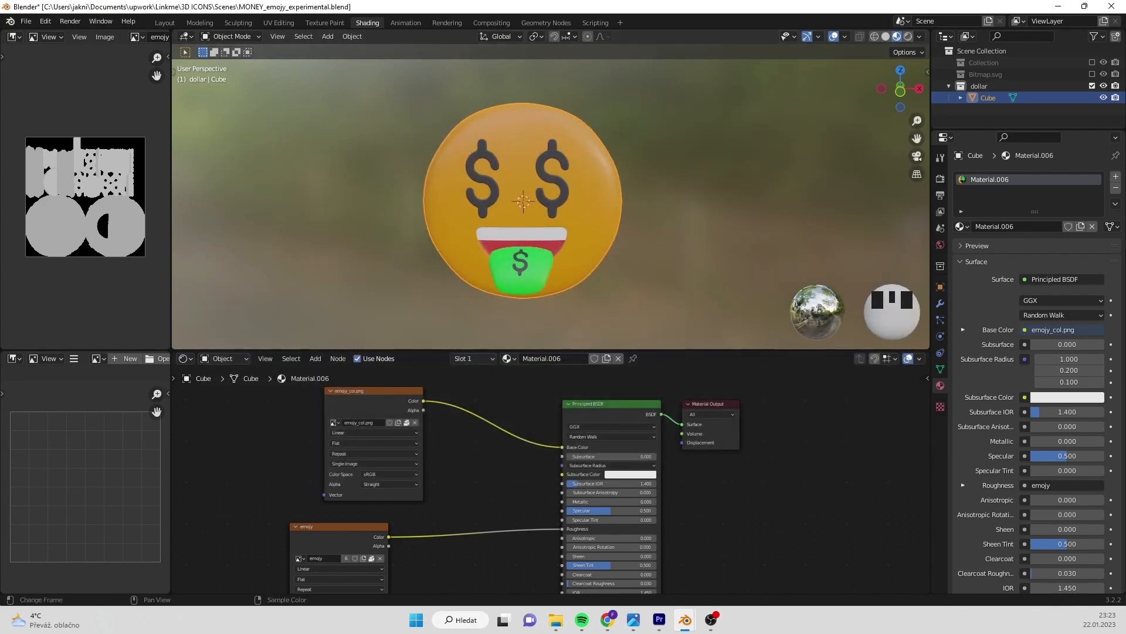